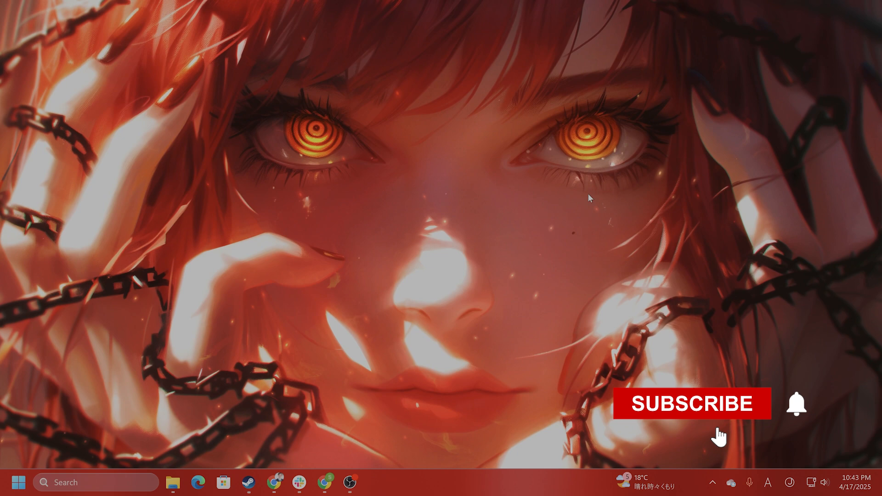
Open Delete browsing data from a new Chrome tab and set the time range to All time
{"action": "left_click", "coordinate": [692, 403]}
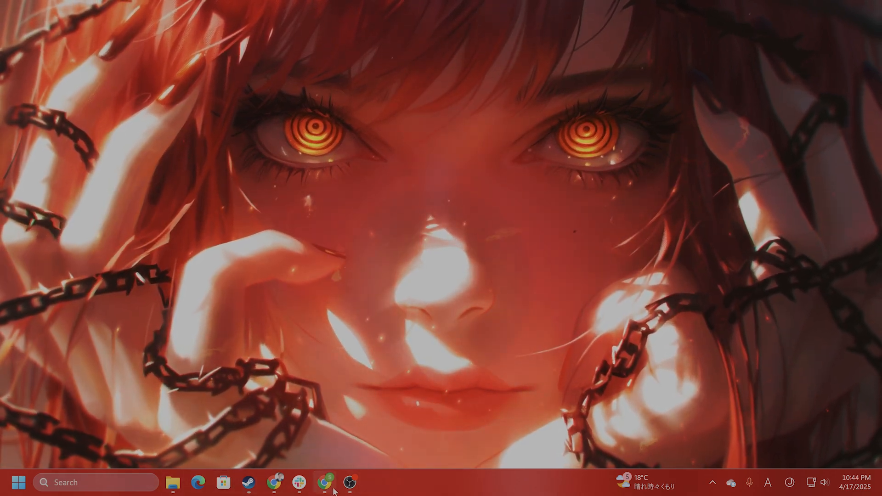
{"action": "left_click", "coordinate": [323, 482]}
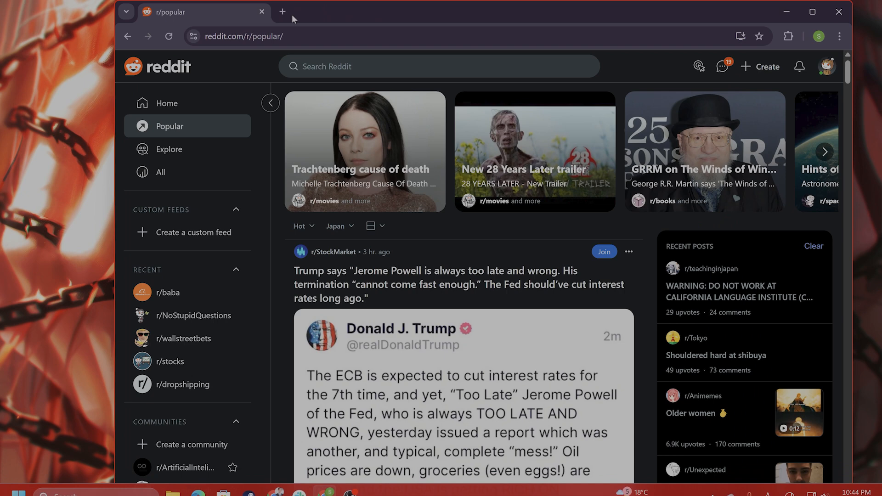
{"action": "left_click", "coordinate": [283, 11]}
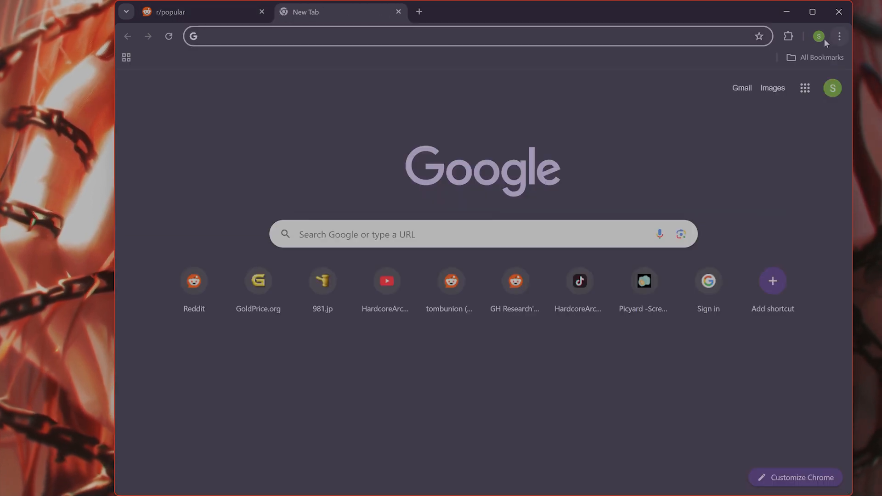
{"action": "left_click", "coordinate": [839, 36]}
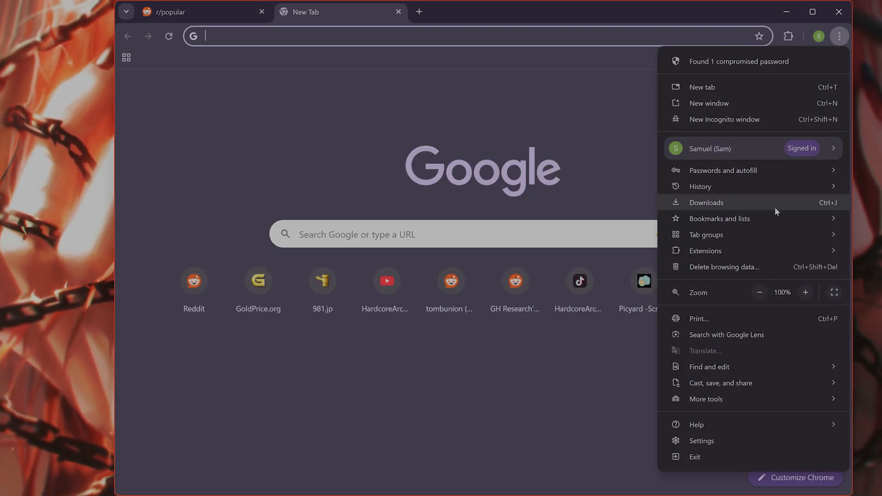
{"action": "left_click", "coordinate": [723, 266]}
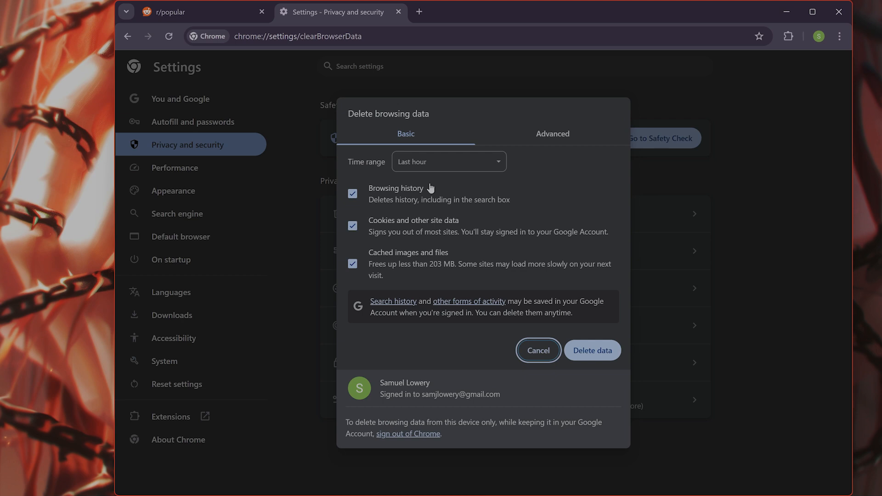
{"action": "mouse_move", "coordinate": [440, 277]}
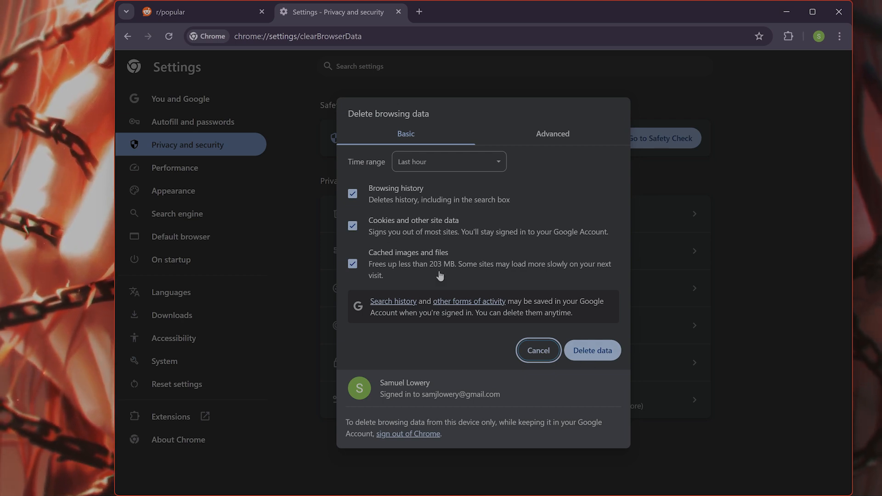
{"action": "left_click", "coordinate": [448, 161]}
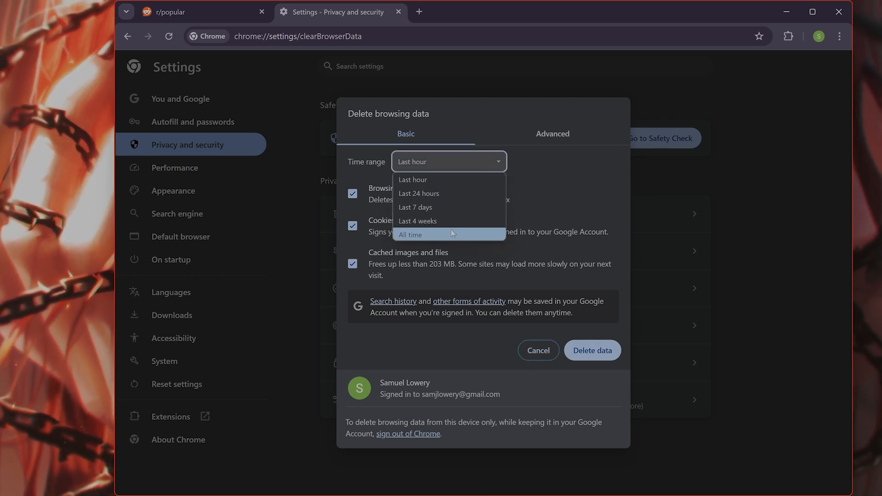
{"action": "left_click", "coordinate": [411, 234]}
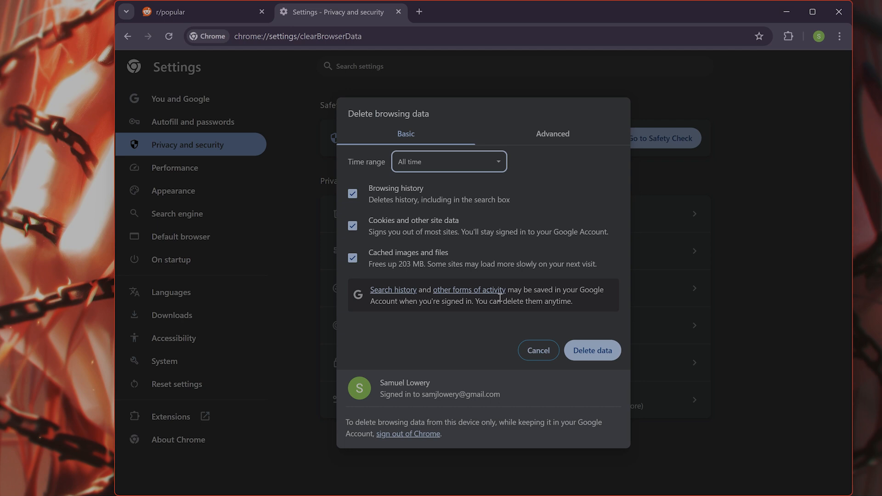
{"action": "mouse_move", "coordinate": [605, 171]}
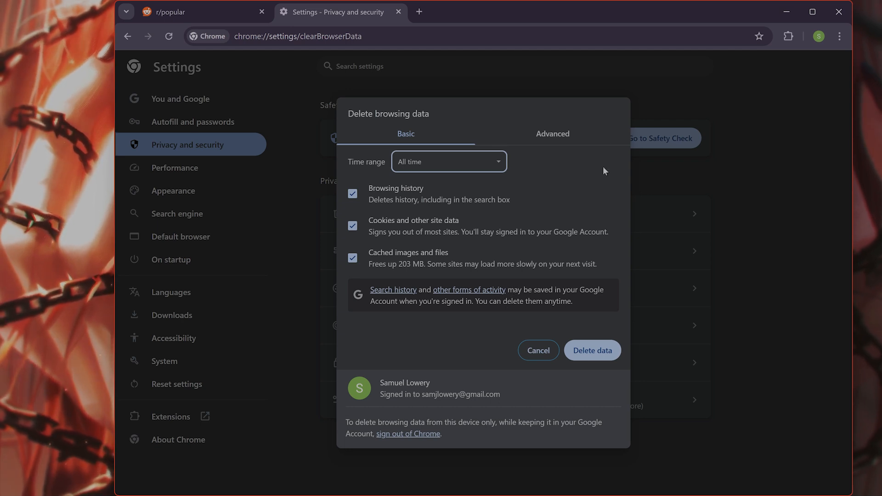
{"action": "mouse_move", "coordinate": [202, 11]}
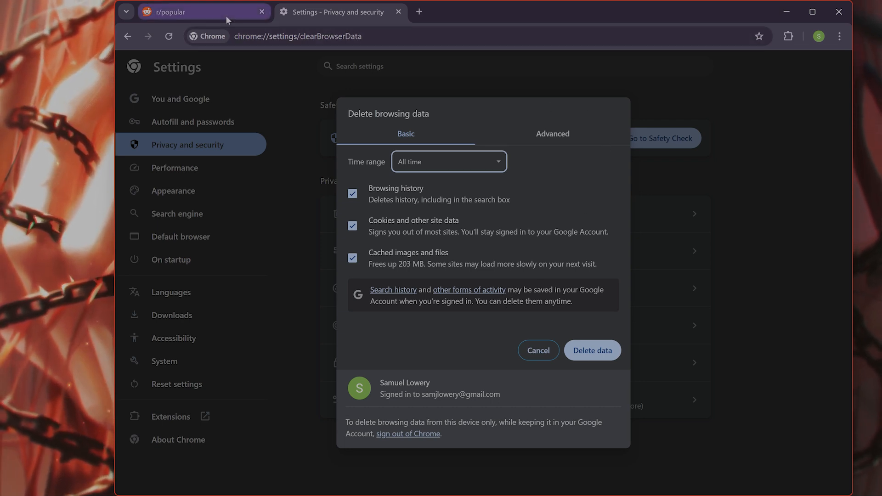
{"action": "mouse_move", "coordinate": [203, 11]}
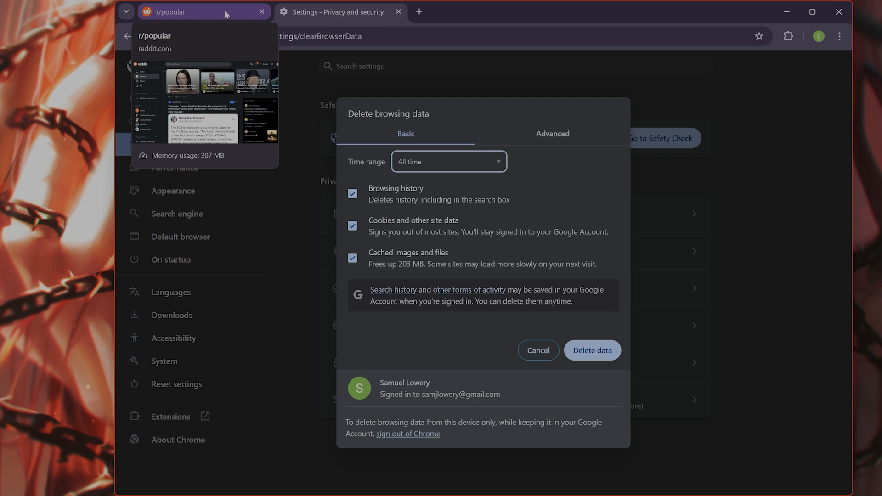
{"action": "mouse_move", "coordinate": [686, 170]}
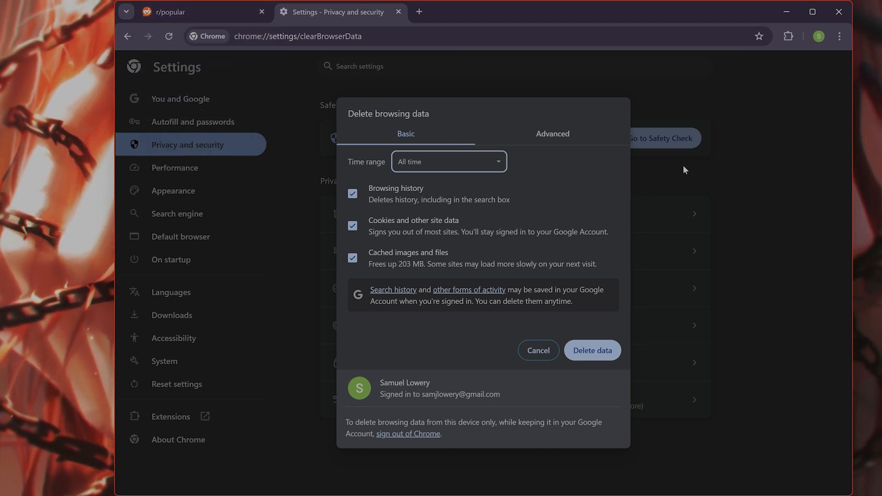
{"action": "mouse_move", "coordinate": [667, 154]}
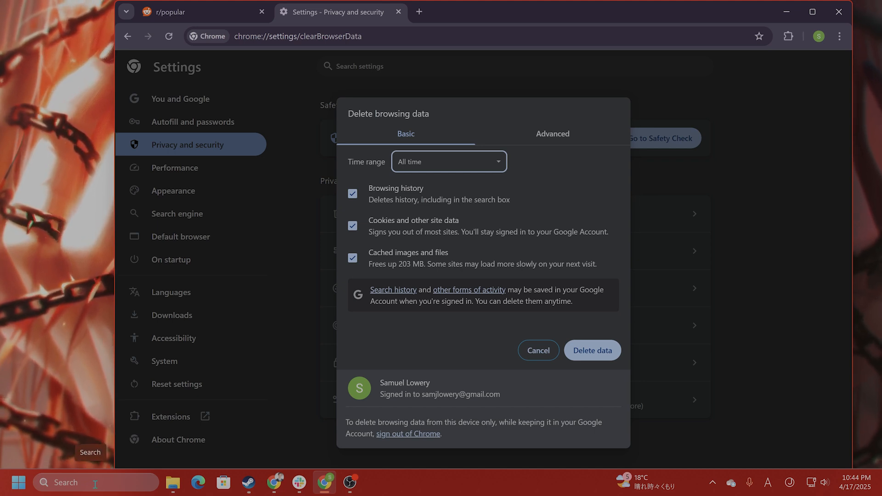
Launch Settings via taskbar search and scroll the Time & language Date & time page to the sync option
{"action": "type", "text": "settings"}
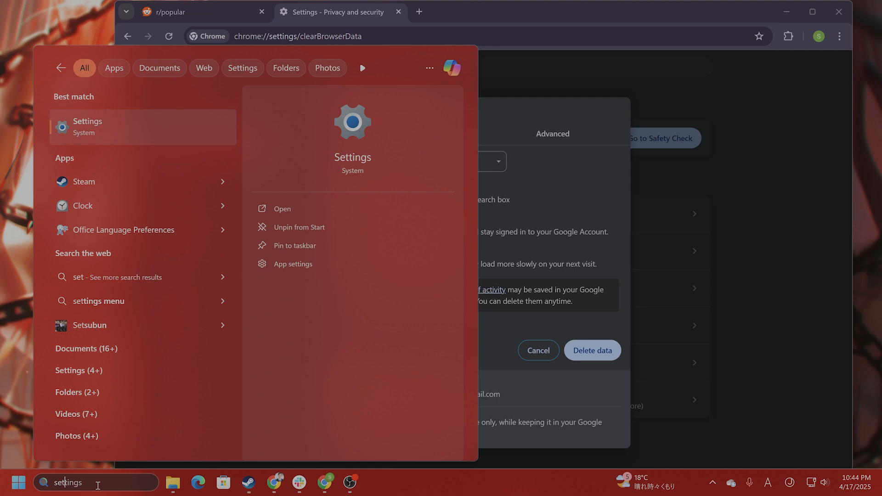
{"action": "left_click", "coordinate": [282, 209]}
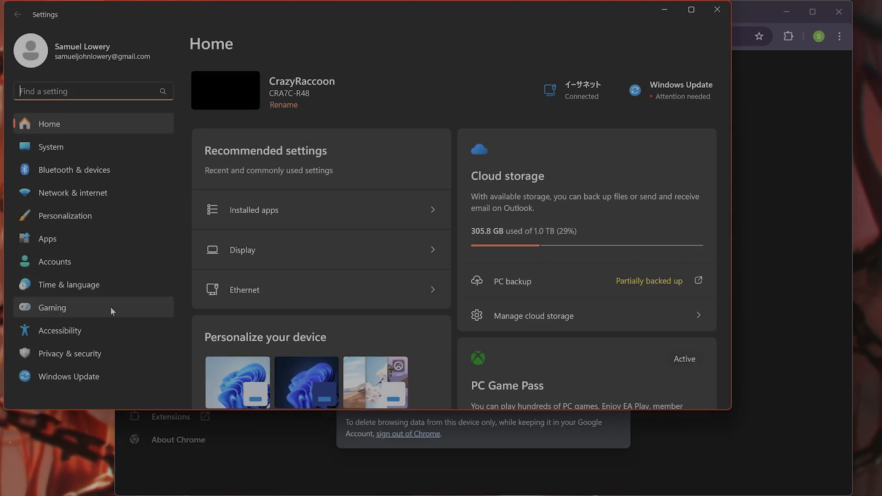
{"action": "left_click", "coordinate": [70, 284]}
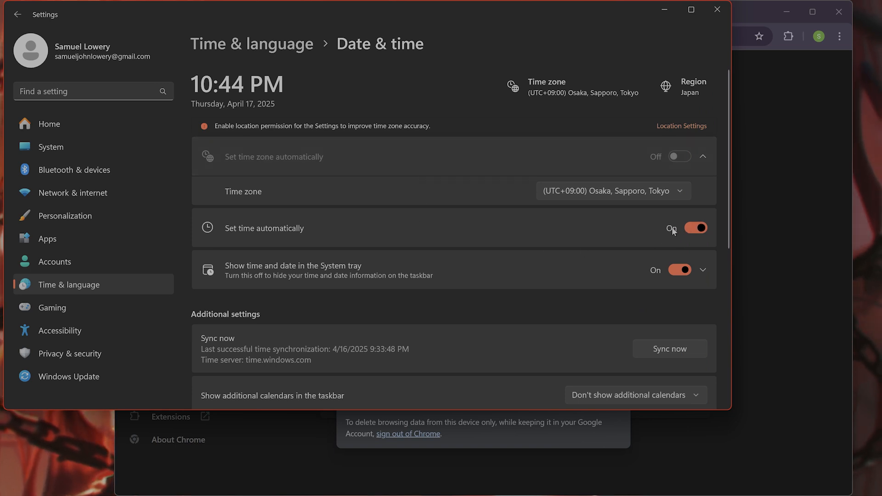
{"action": "scroll", "scroll_direction": "down", "scroll_amount": 3}
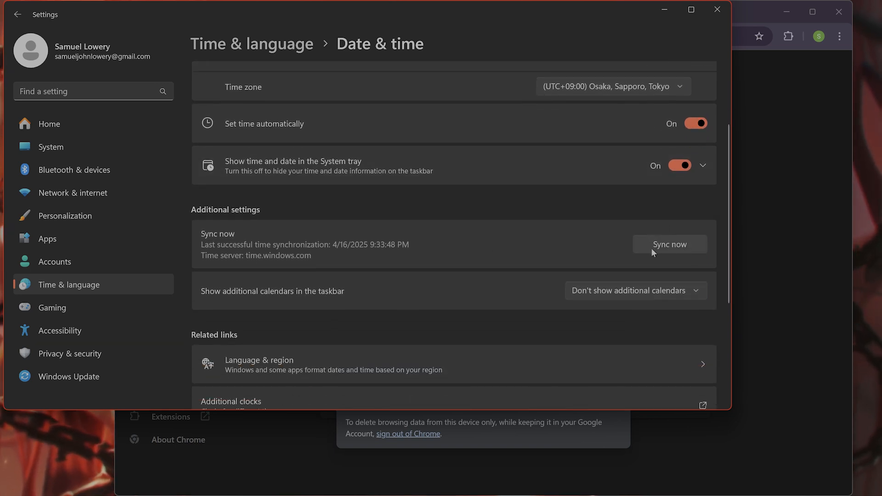
{"action": "mouse_move", "coordinate": [703, 165]}
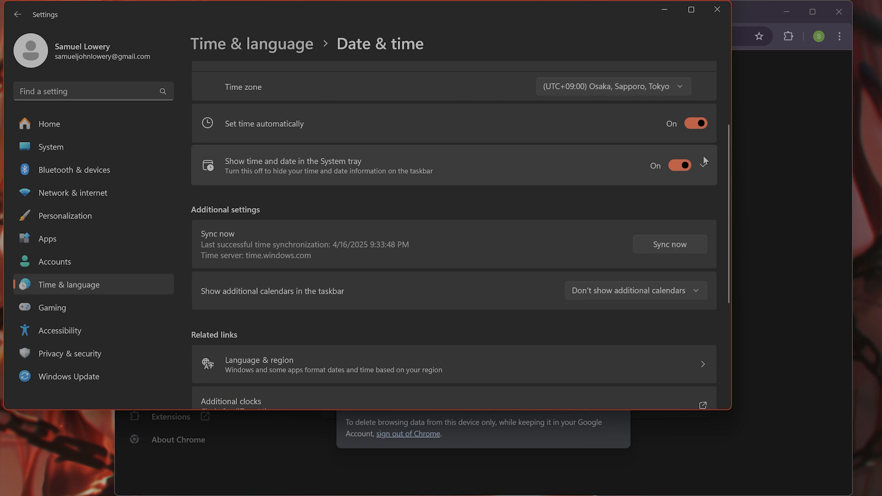
{"action": "mouse_move", "coordinate": [701, 166]}
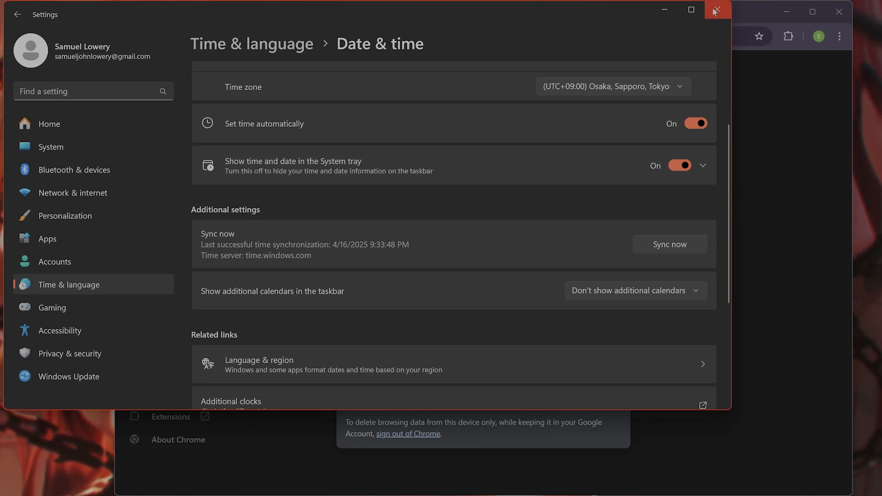
{"action": "mouse_move", "coordinate": [717, 10]}
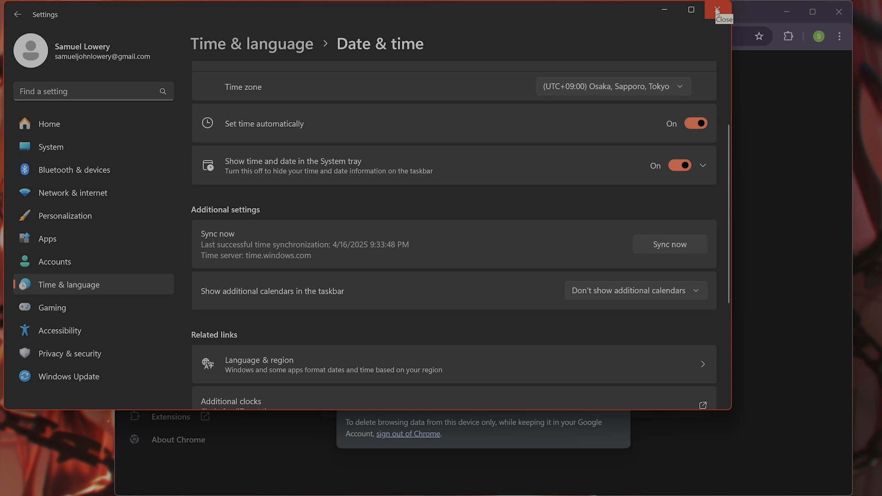